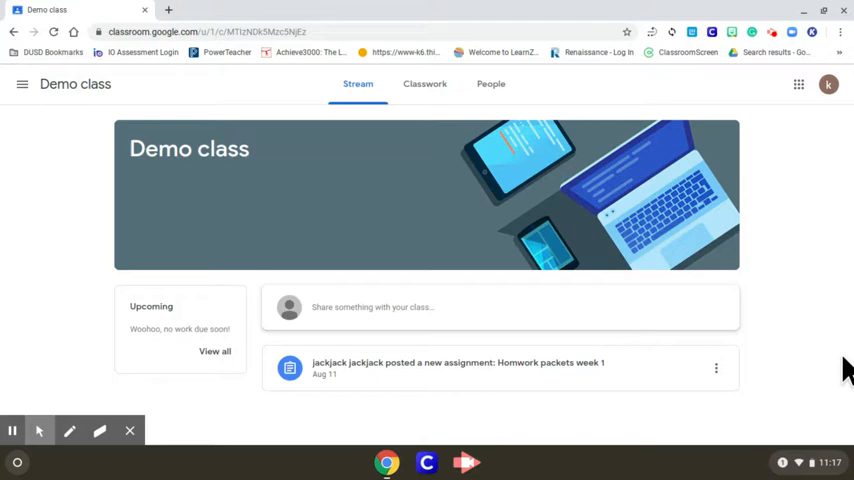
Open the 'Homwork packets week 1' assignment from the Demo class Classwork list
click(424, 84)
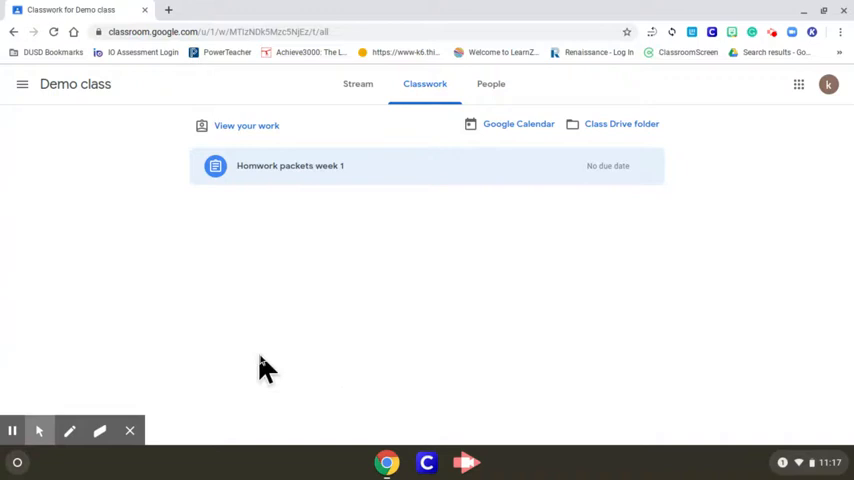
click(290, 164)
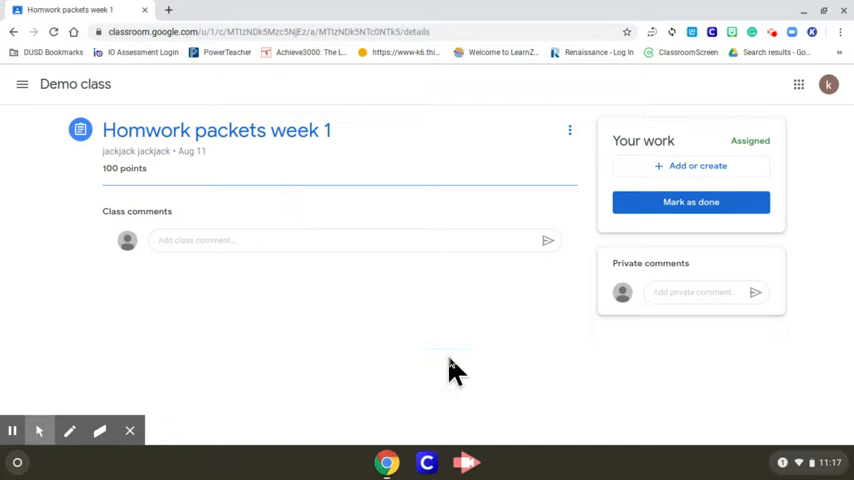
click(692, 164)
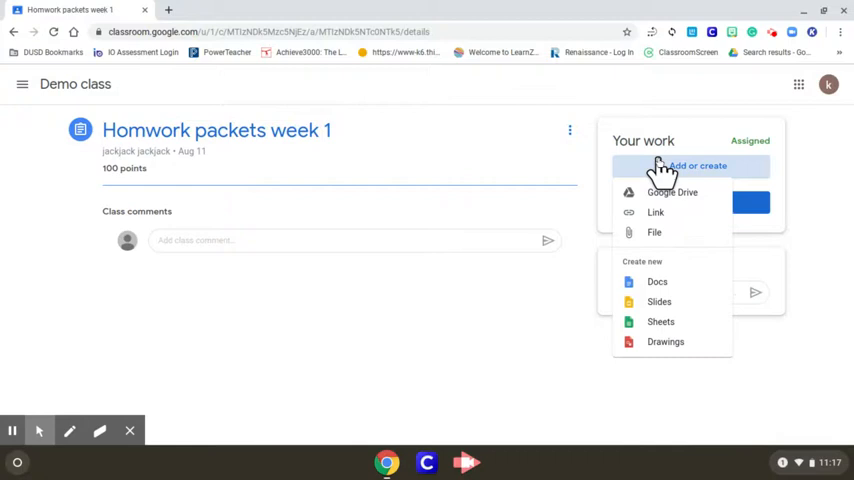
mouse_move(692, 262)
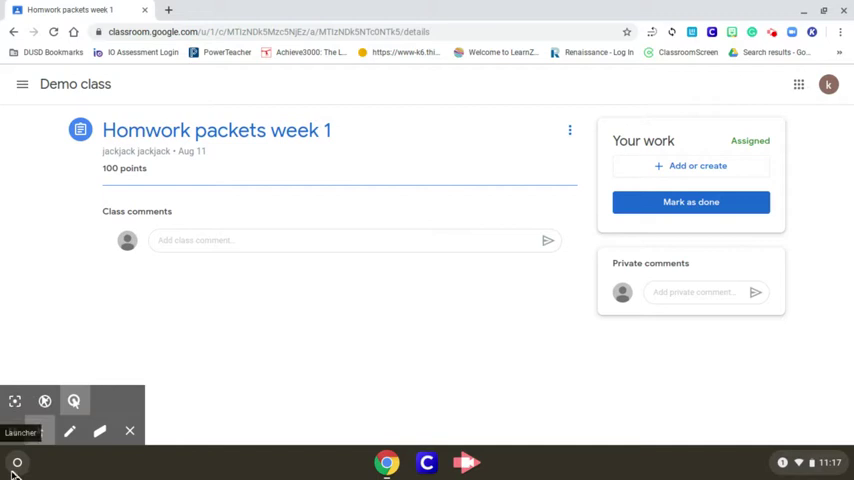
Launch the Camera app from the Launcher and photograph the homework packet page
click(20, 460)
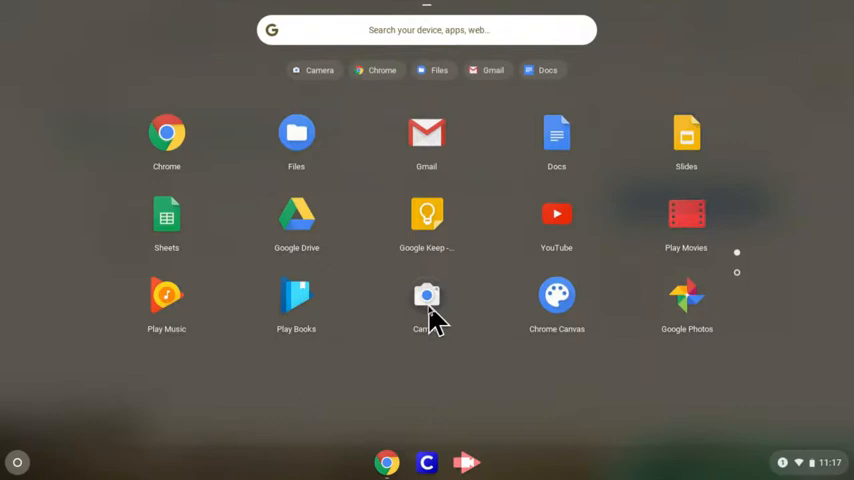
click(426, 296)
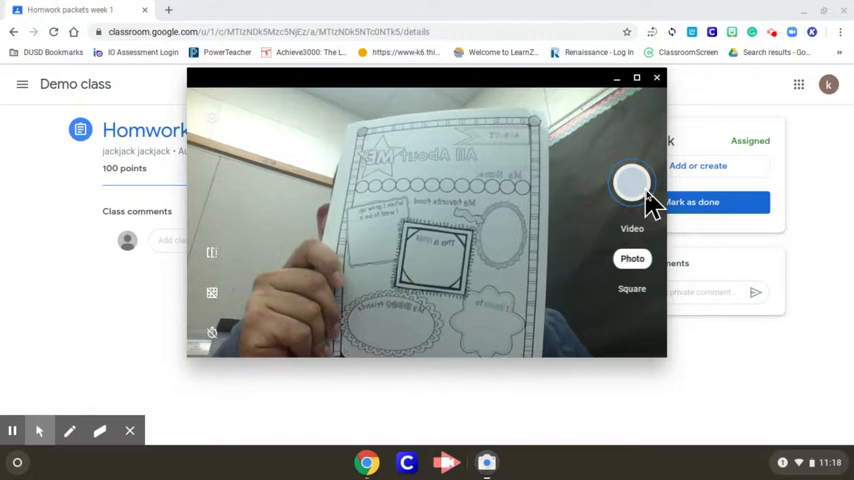
click(630, 184)
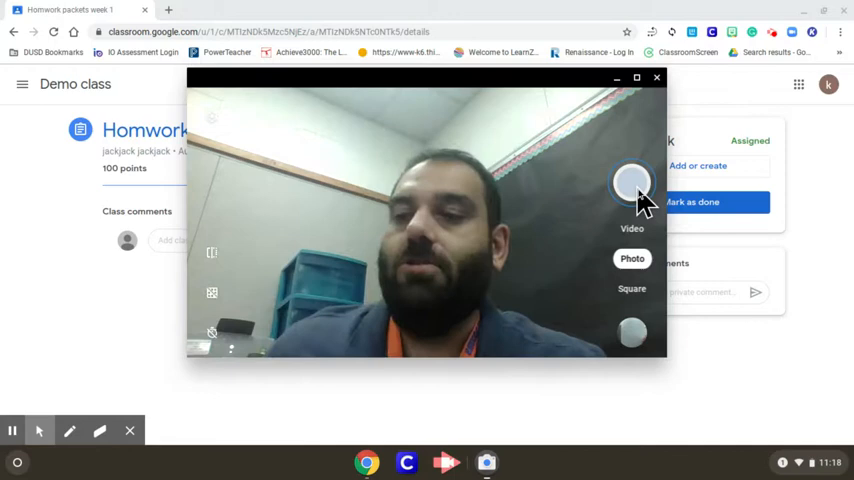
Capture a second homework photo, then start a File attachment and switch to the Upload area
click(656, 78)
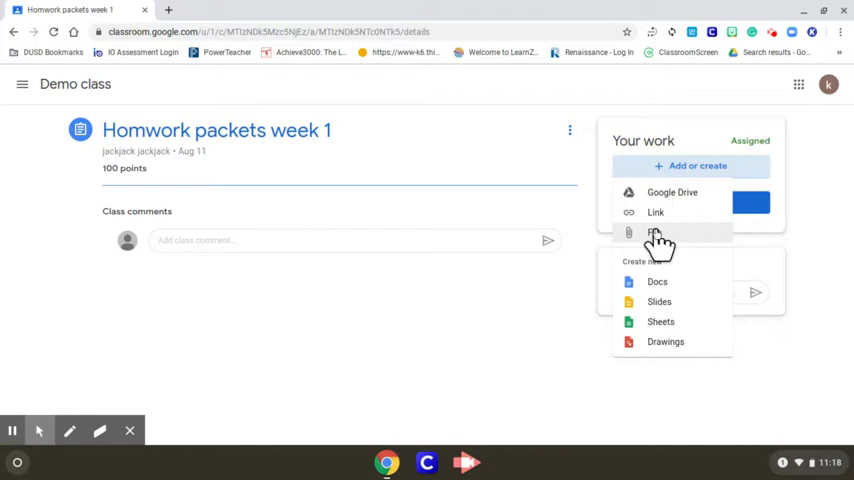
click(656, 232)
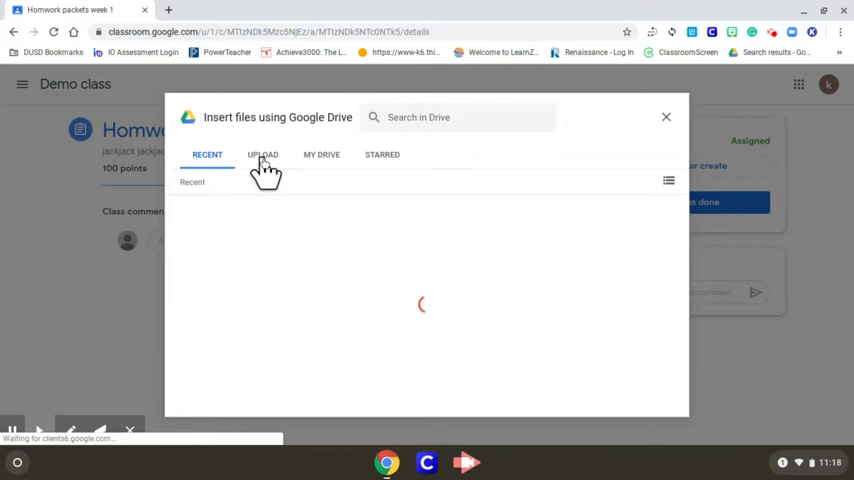
click(264, 156)
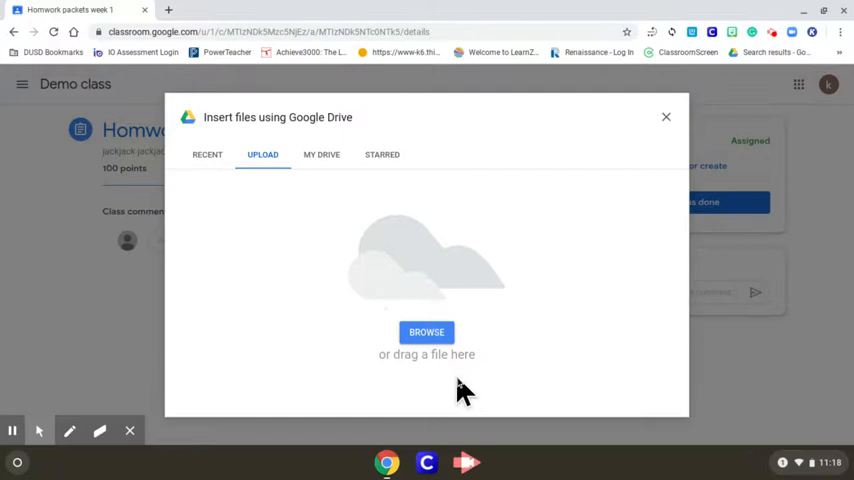
Browse to My files > Downloads and insert both IMG homework photos as attachments
click(424, 332)
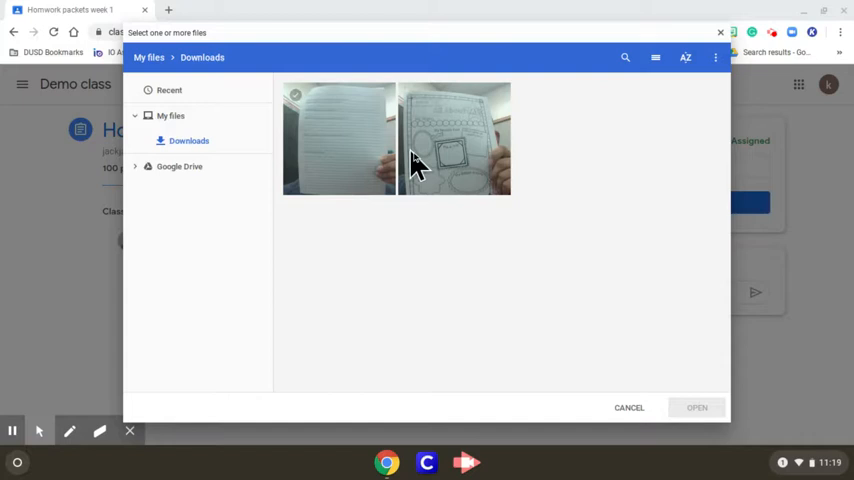
click(160, 58)
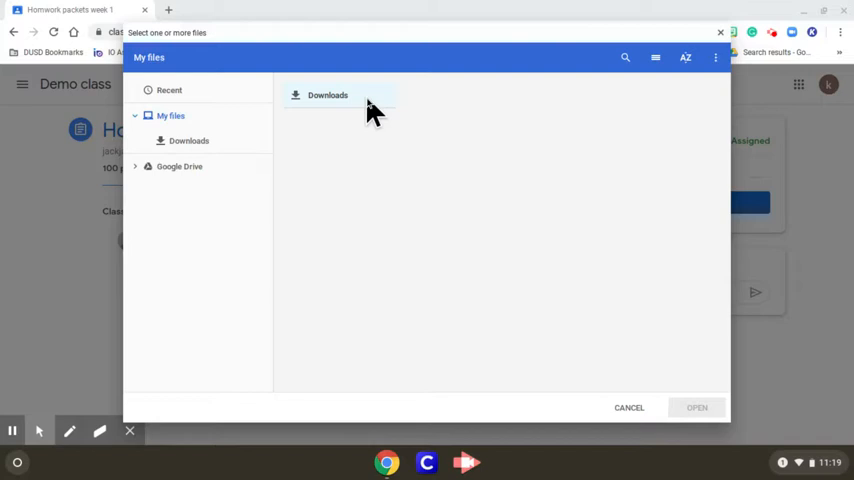
click(324, 94)
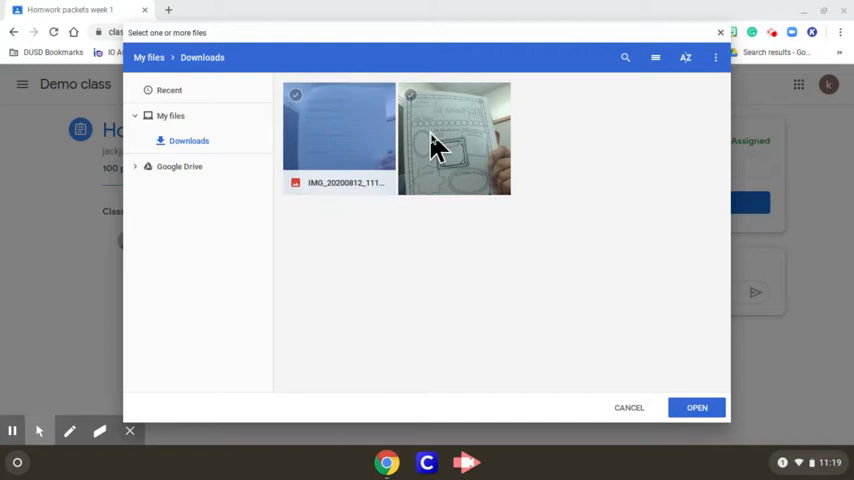
click(454, 136)
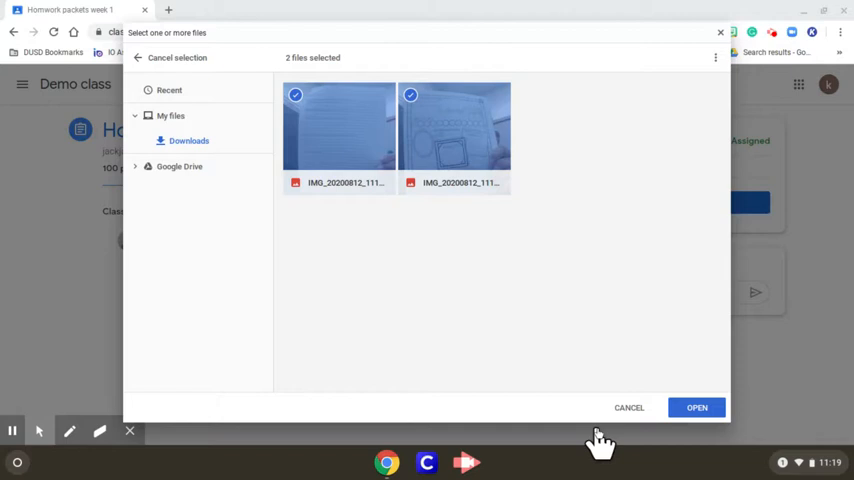
click(696, 408)
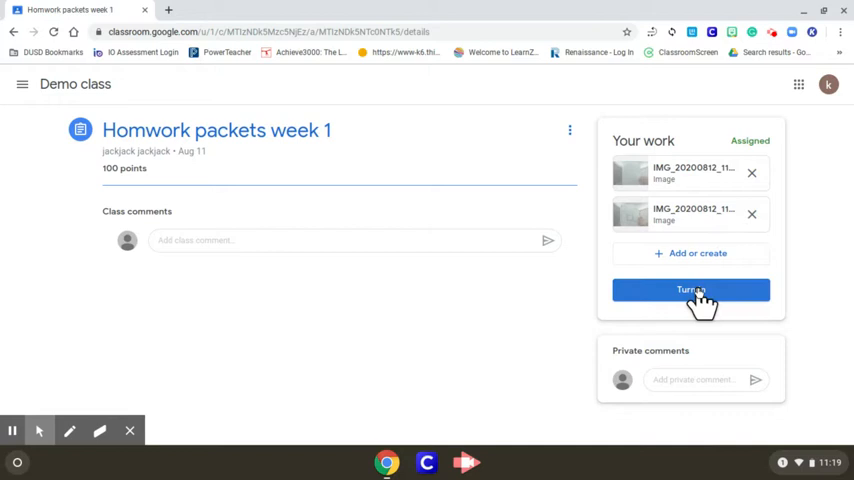
Turn in Homwork packets week 1 with both photo attachments, confirming the dialog
click(690, 290)
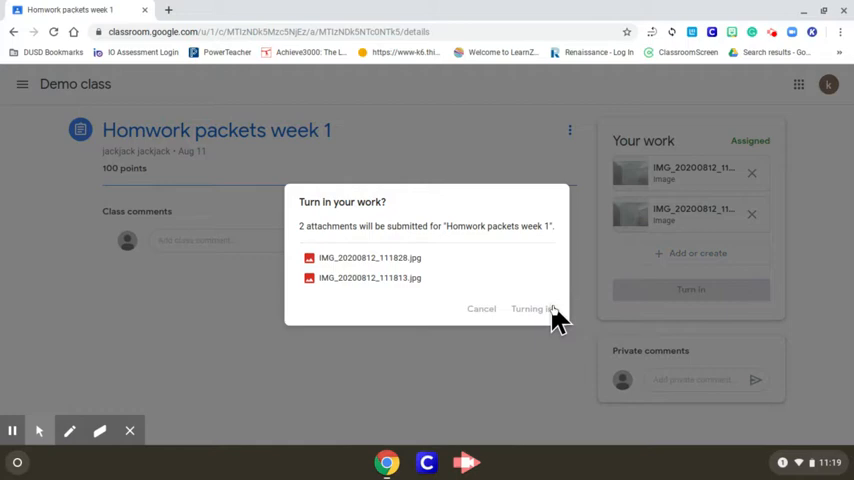
click(522, 308)
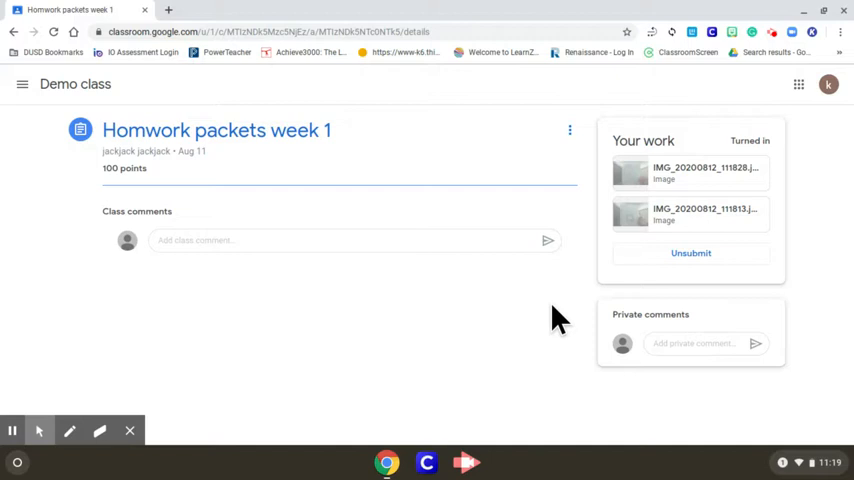
Unsubmit the assignment, confirming so it returns to Assigned with photos kept
click(690, 252)
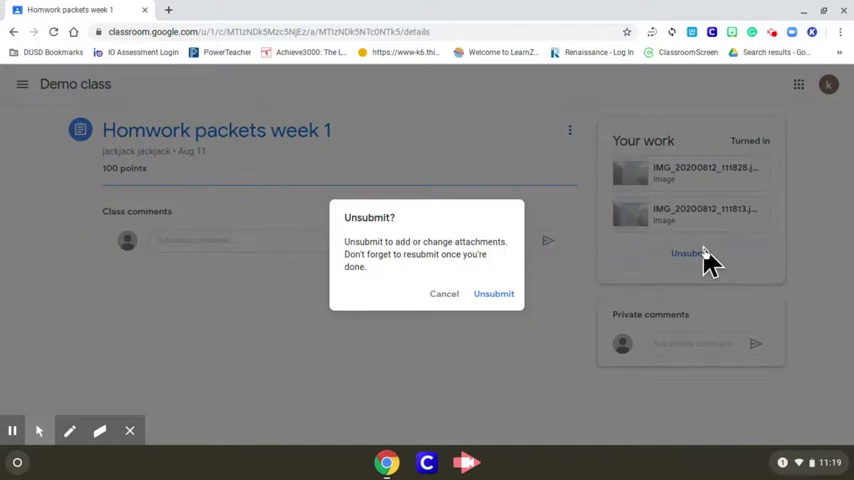
click(492, 292)
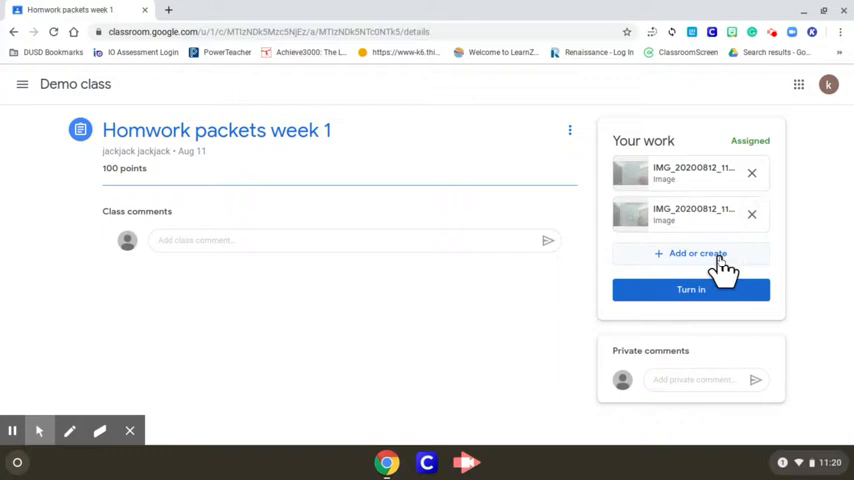
Resubmit the assignment with both homework photos, confirming Turn in again
click(690, 288)
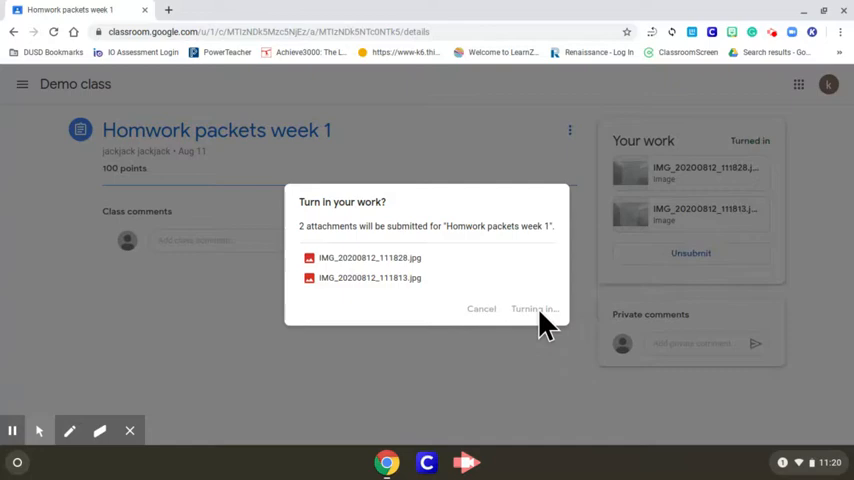
click(532, 308)
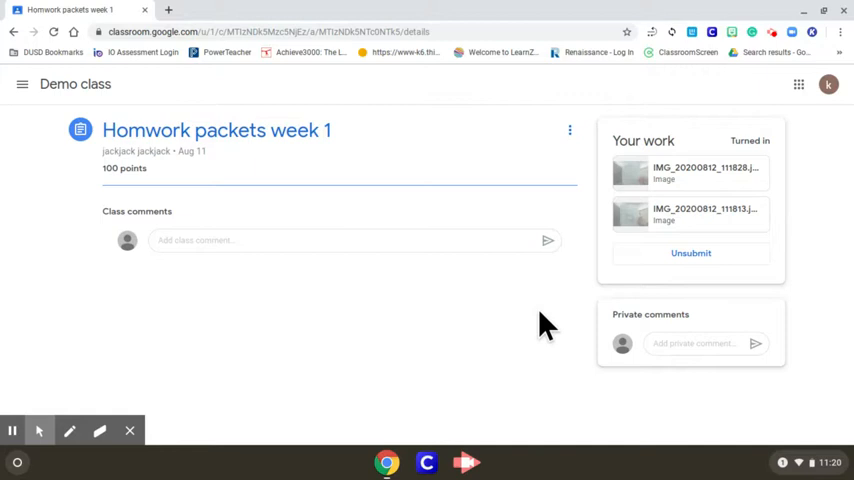